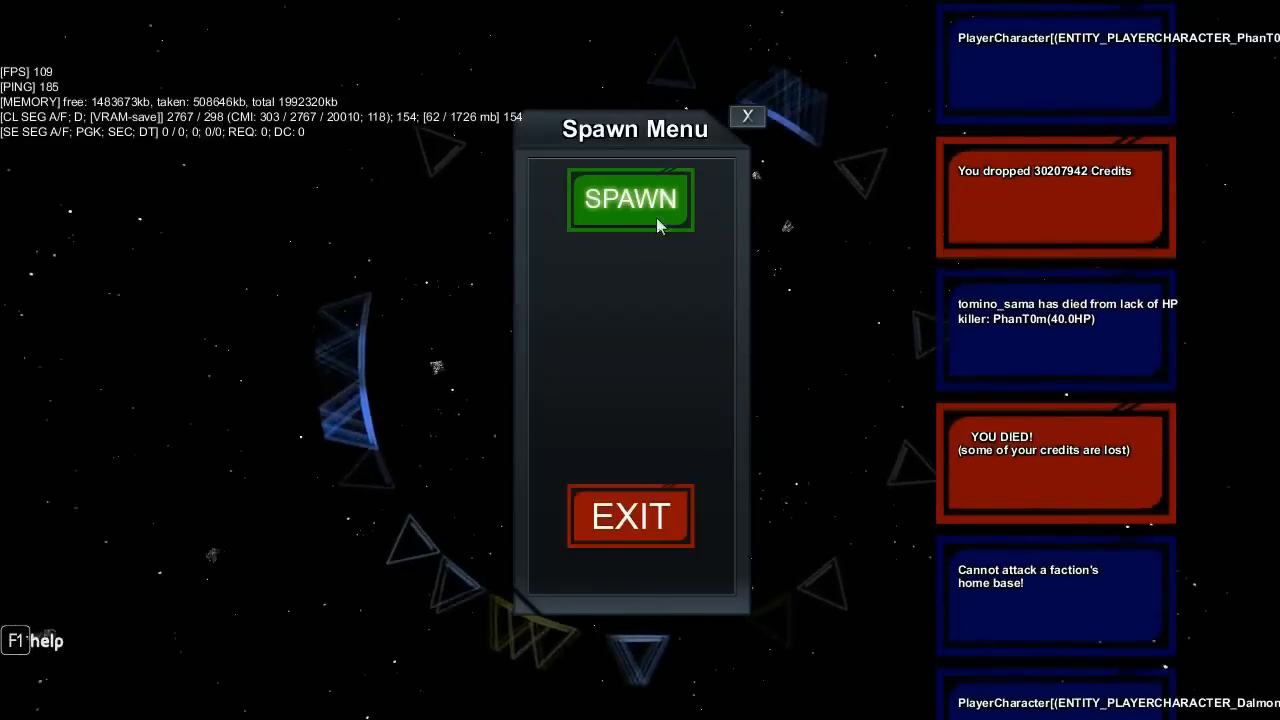
# Step: Respawn into the Death Brick arena from the Spawn Menu
pyautogui.click(628, 200)
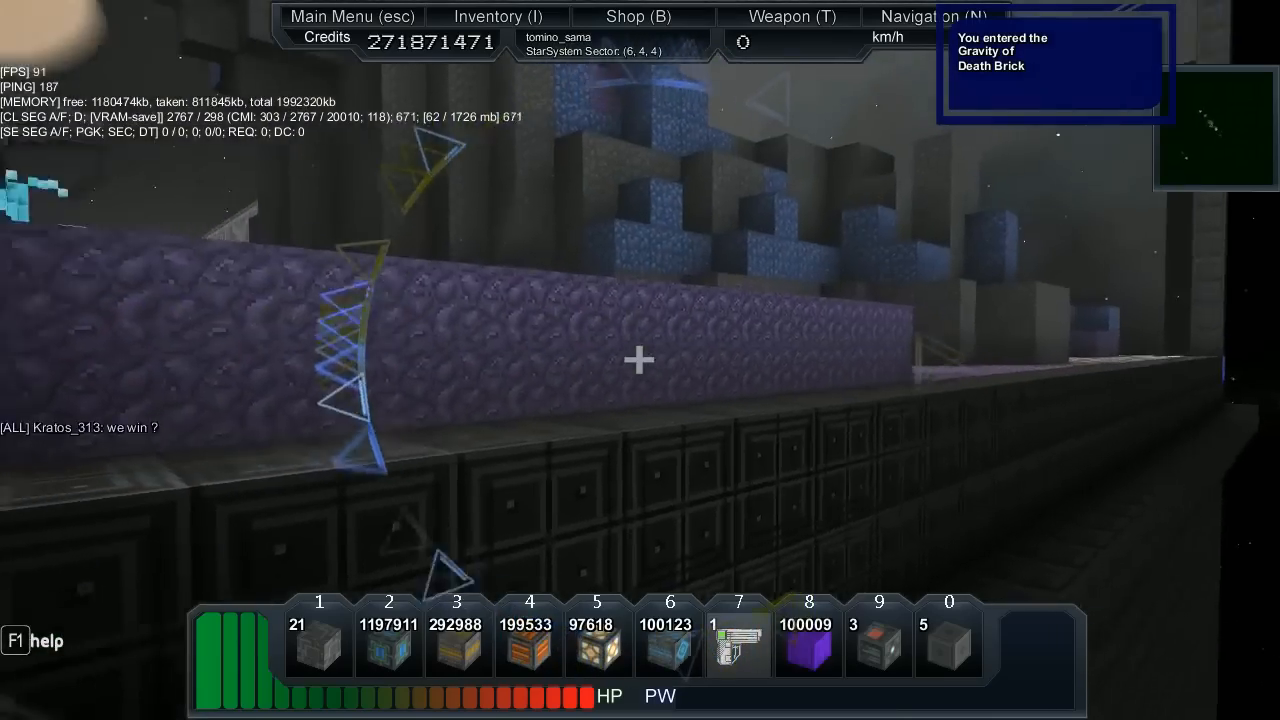
pyautogui.moveTo(640, 360)
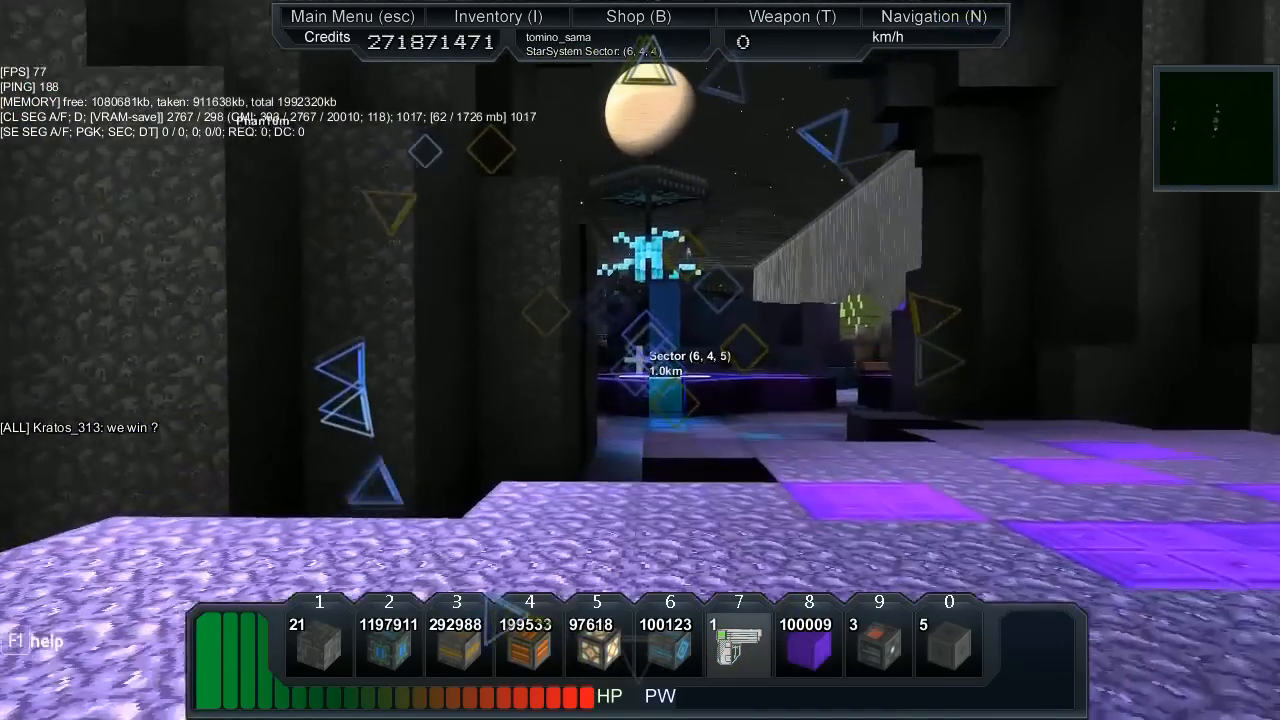
pyautogui.moveTo(640, 360)
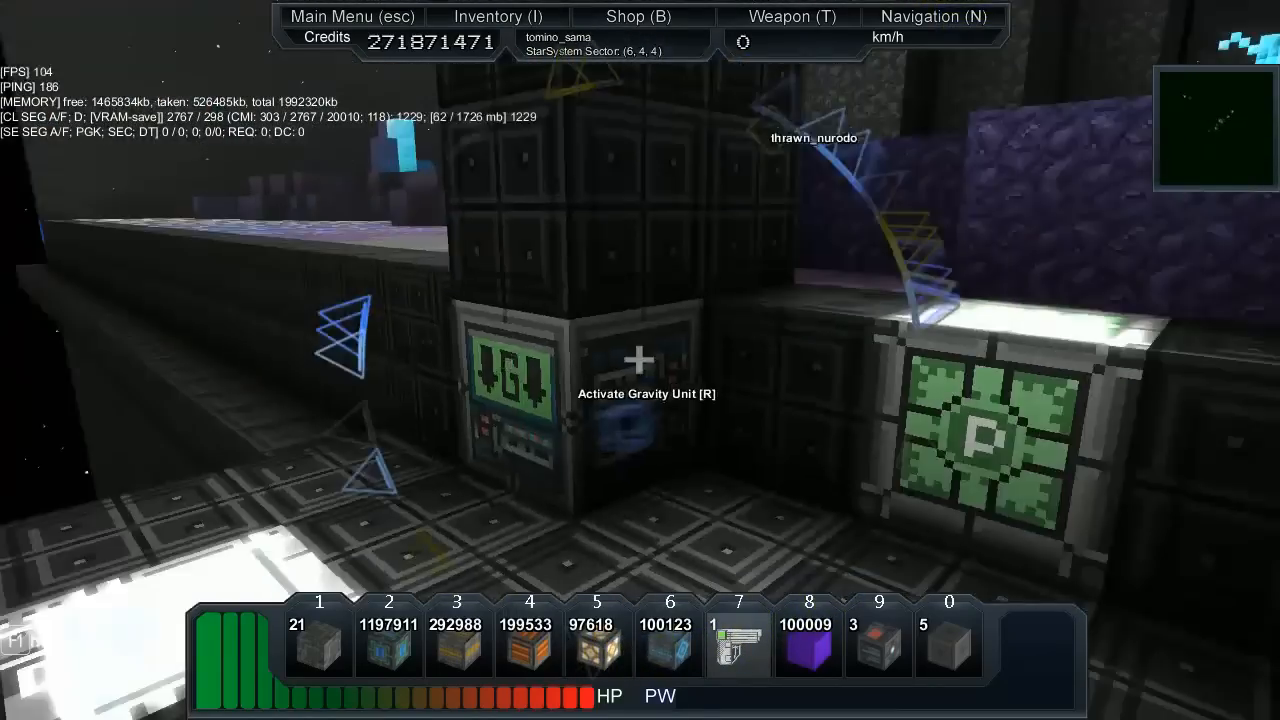
pyautogui.press('Tab')
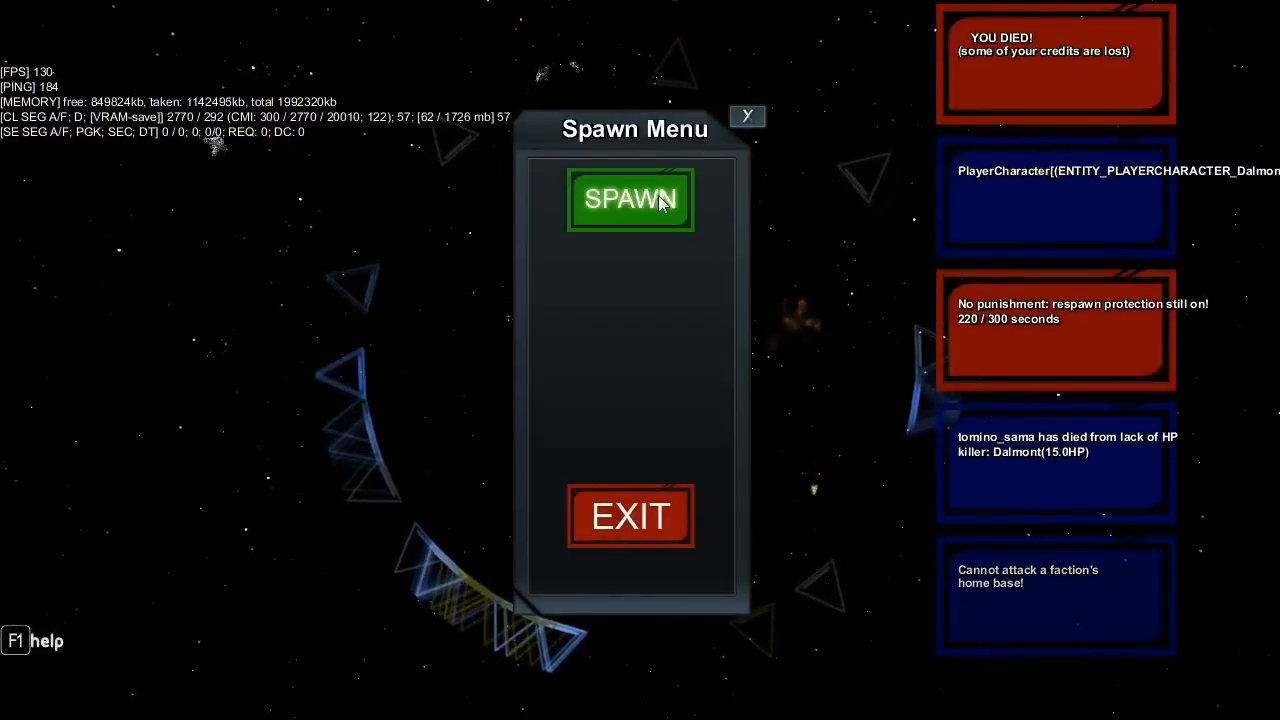
# Step: Respawn into the station arena near the overheating ship cores
pyautogui.click(628, 200)
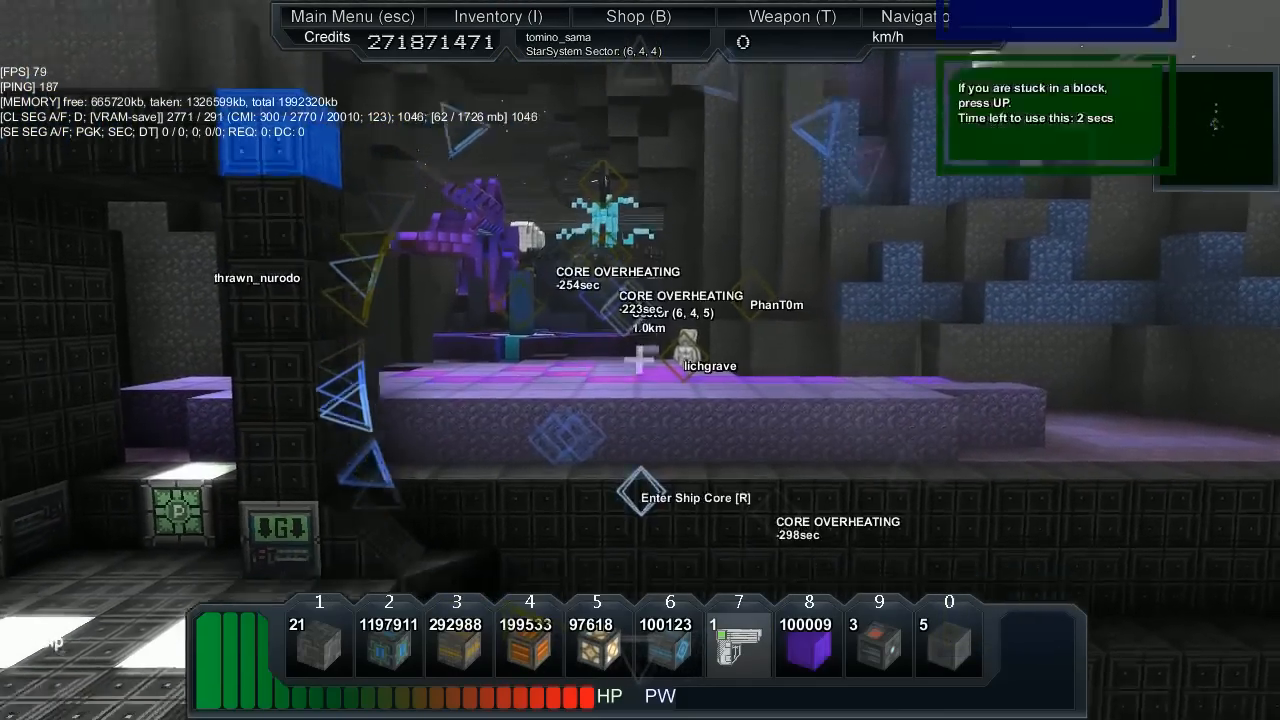
# Step: Get unstuck with R before heading out through the blue corridors
pyautogui.press('r')
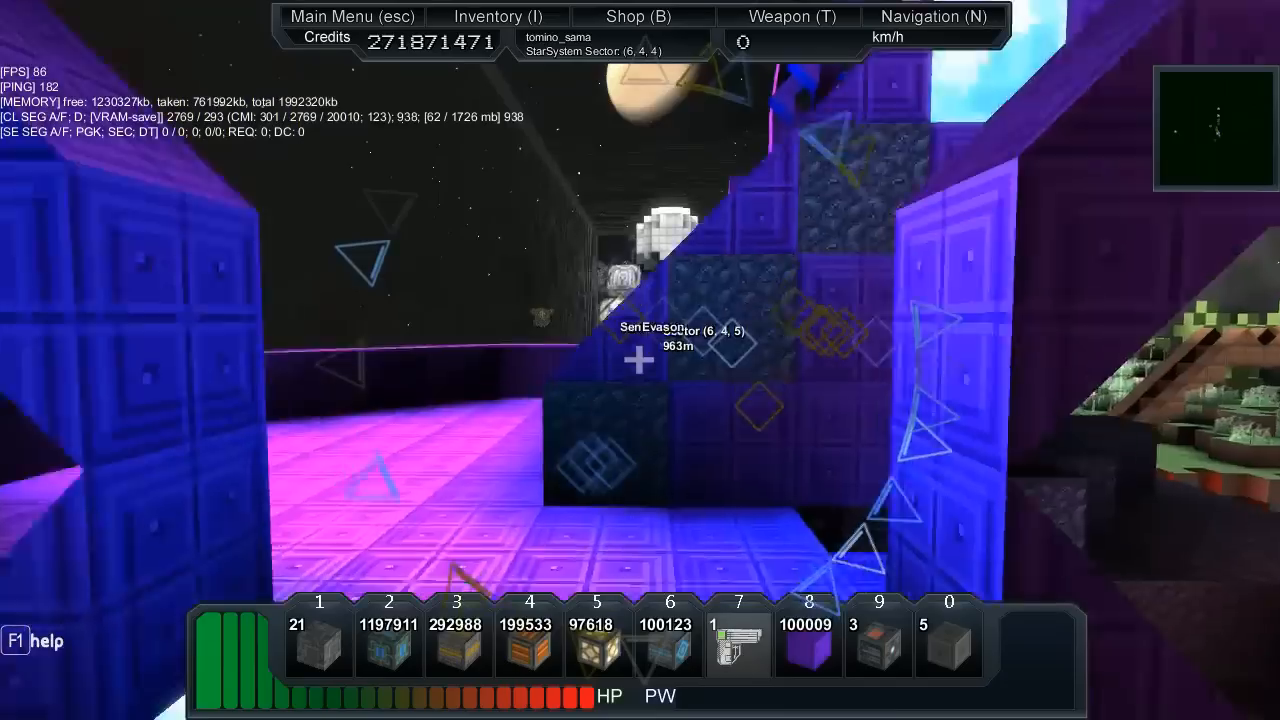
pyautogui.moveTo(640, 360)
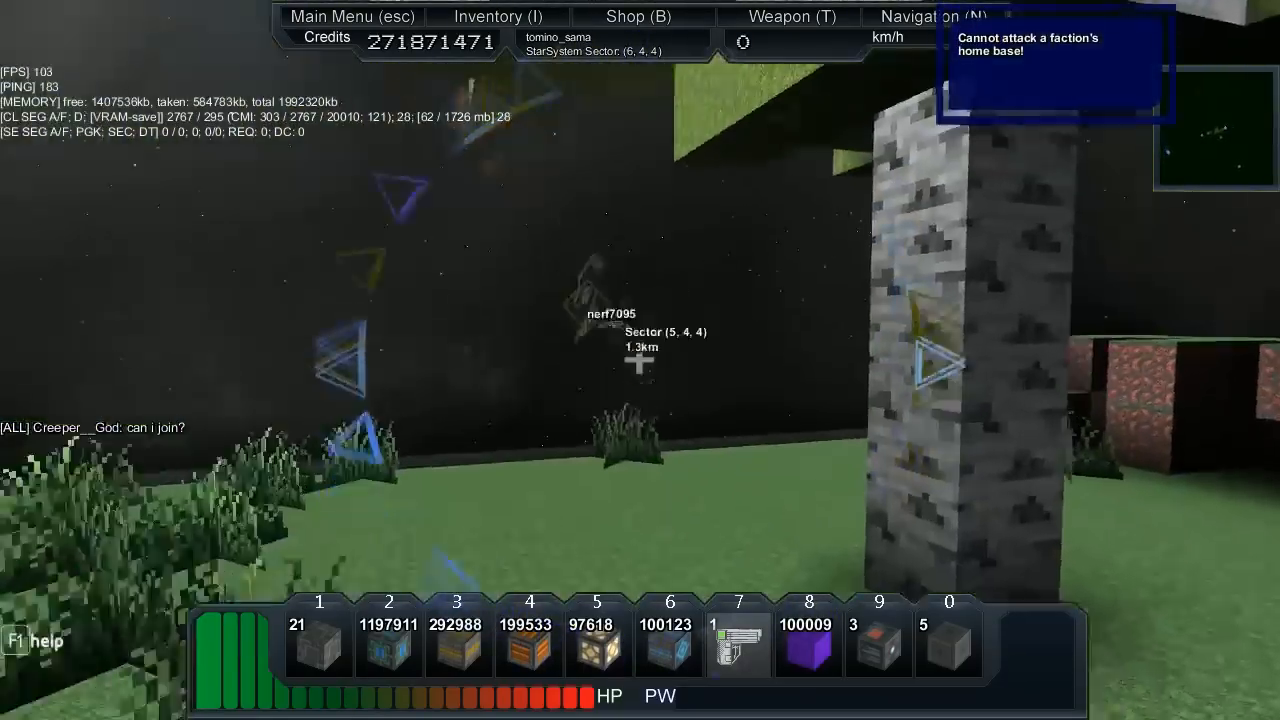
pyautogui.moveTo(640, 360)
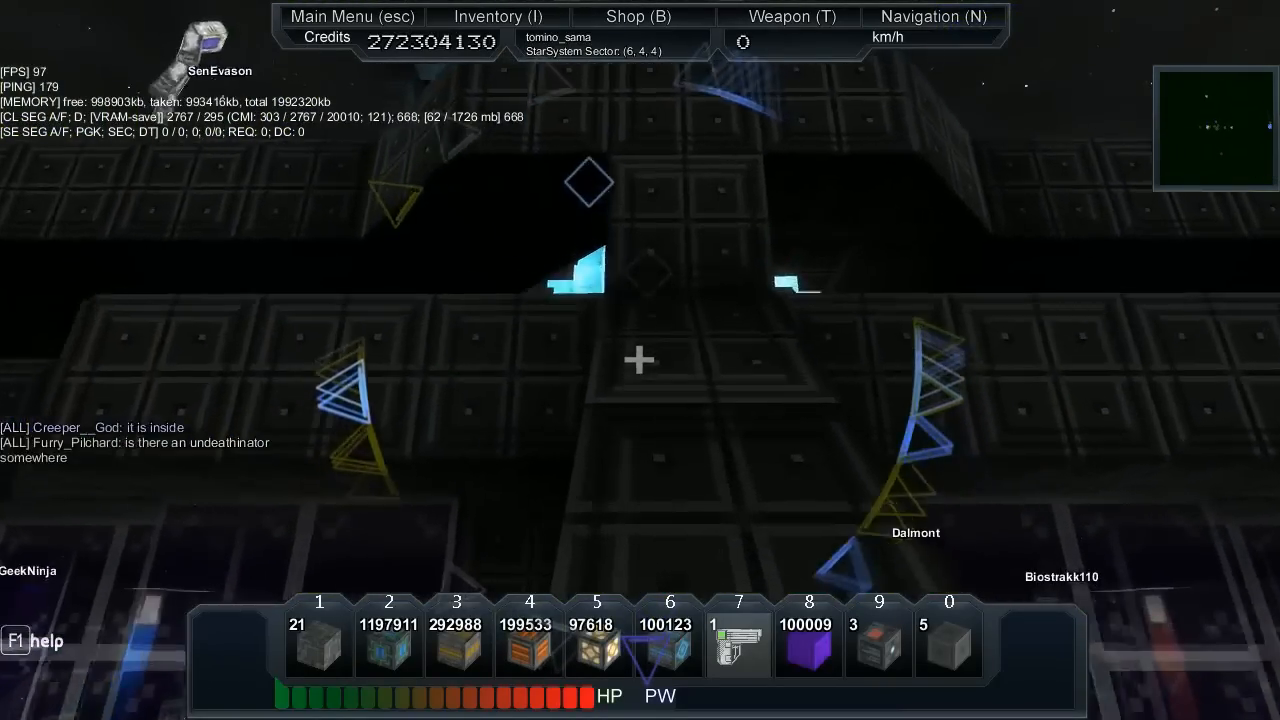
pyautogui.moveTo(640, 360)
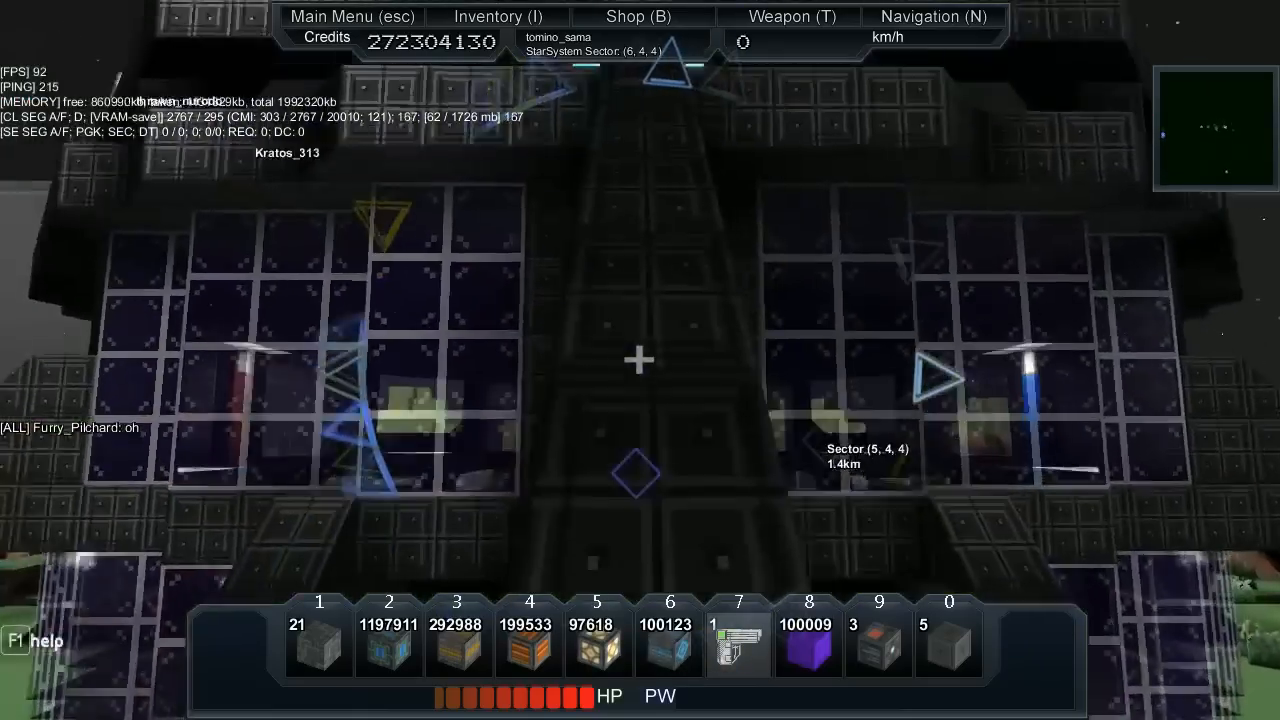
pyautogui.moveTo(640, 360)
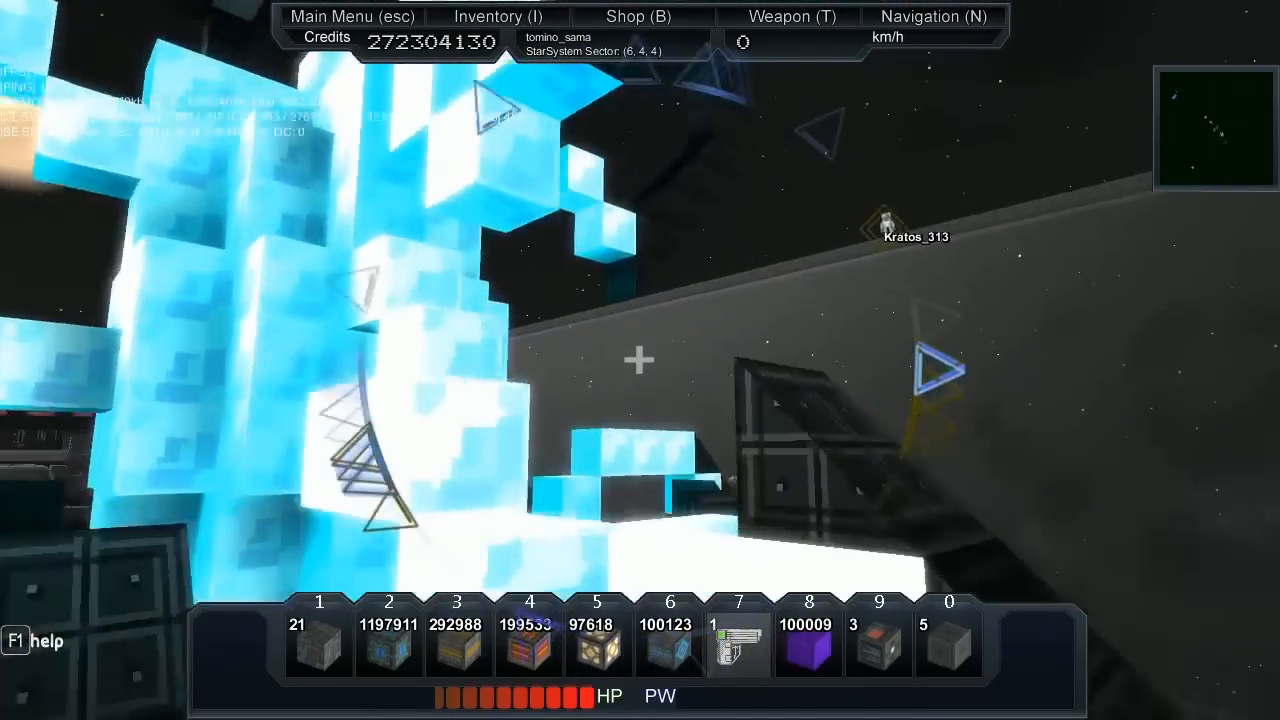
pyautogui.moveTo(640, 360)
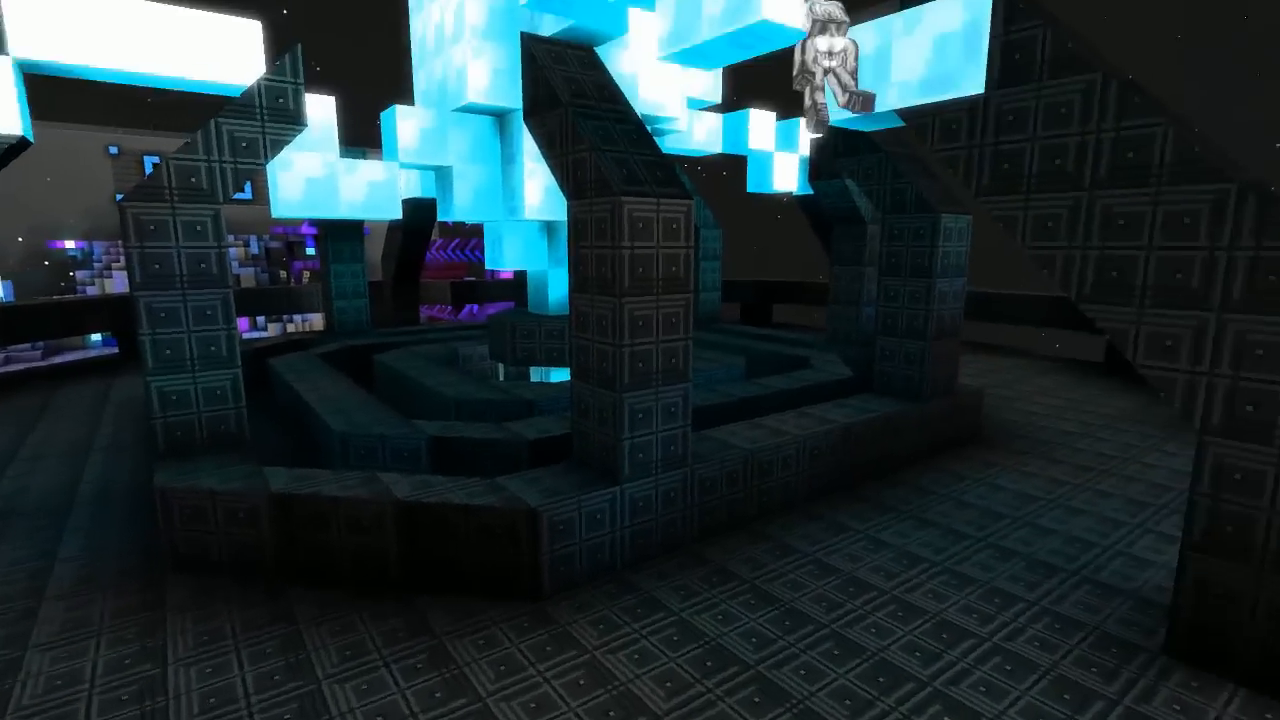
pyautogui.moveTo(640, 360)
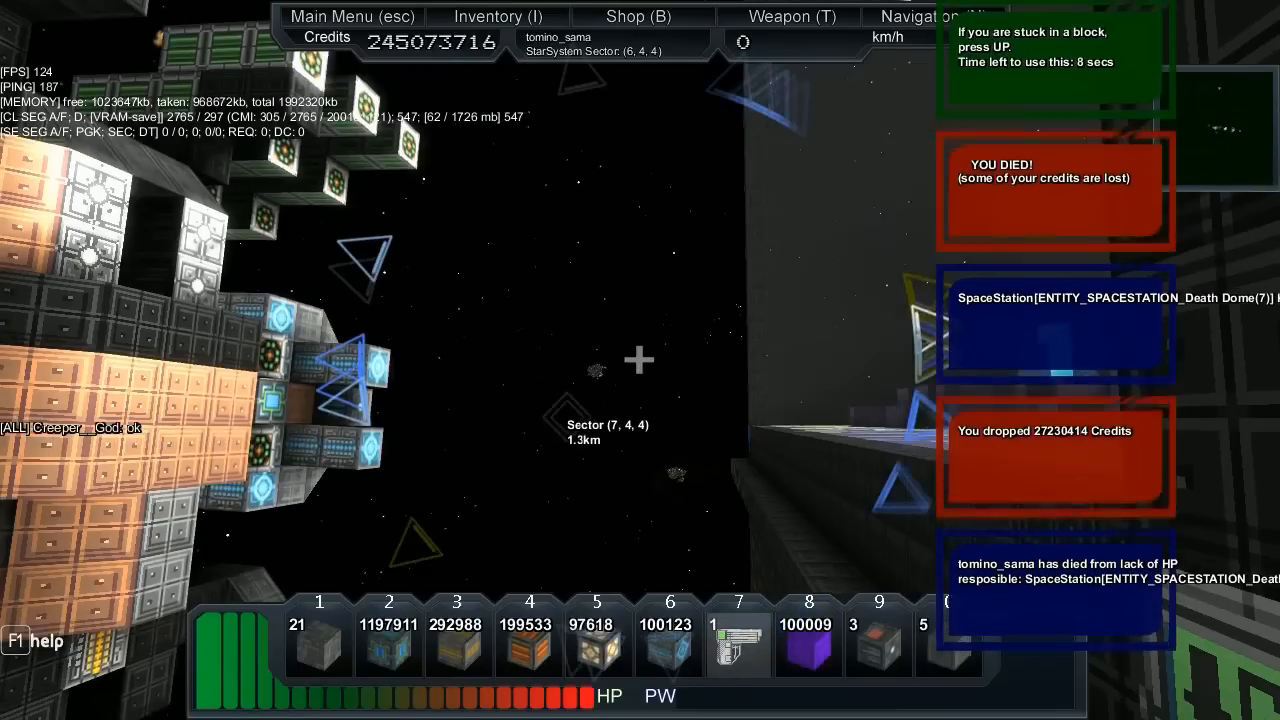
pyautogui.moveTo(640, 360)
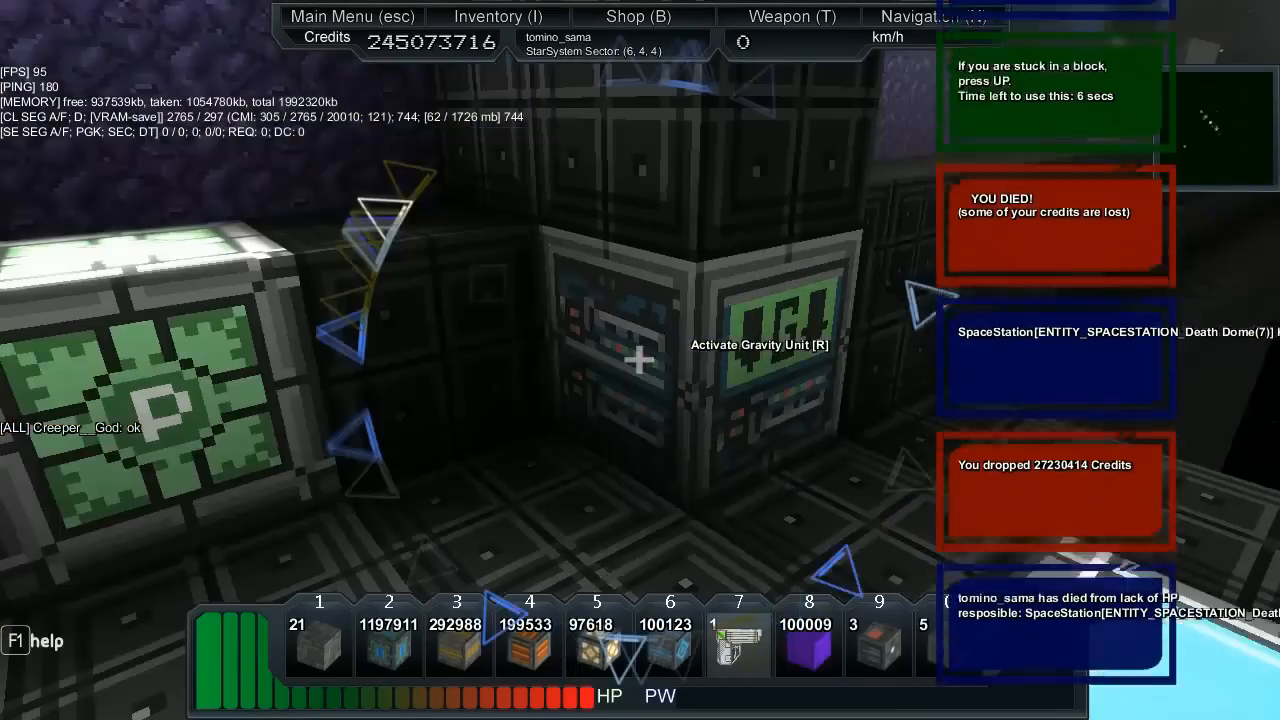
# Step: Activate the Gravity Unit to enter Death Brick's gravity
pyautogui.press('r')
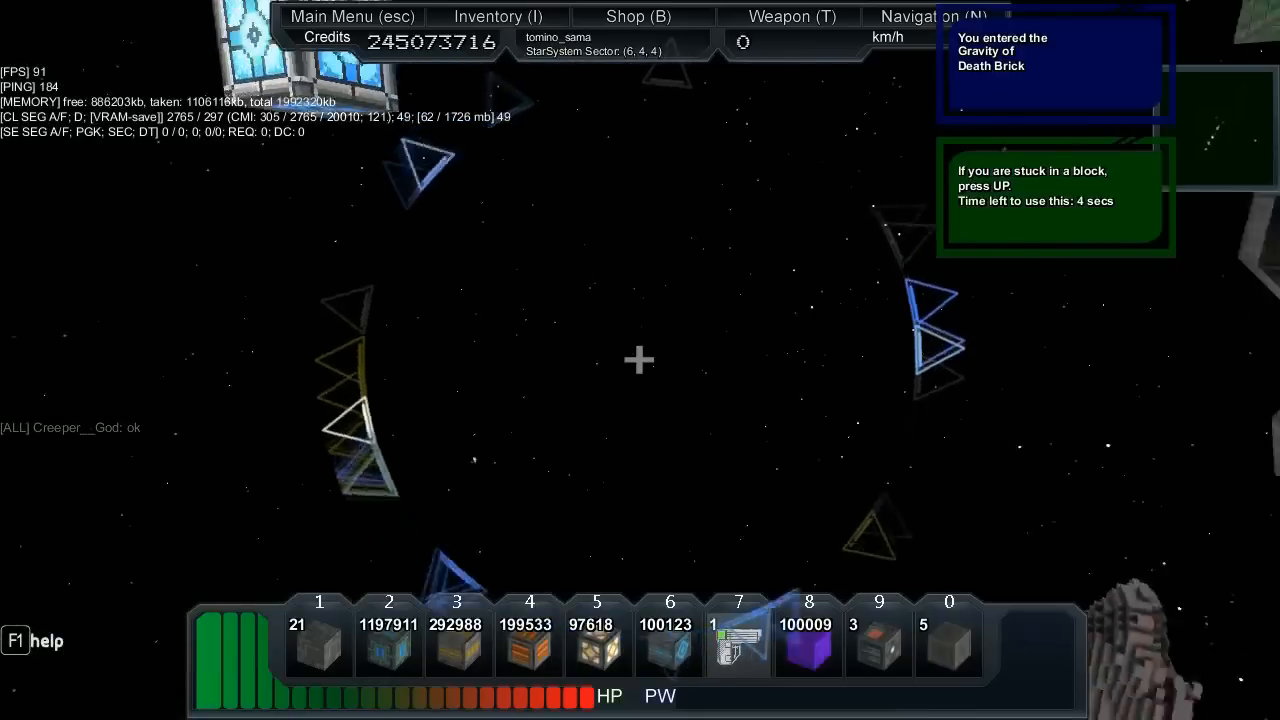